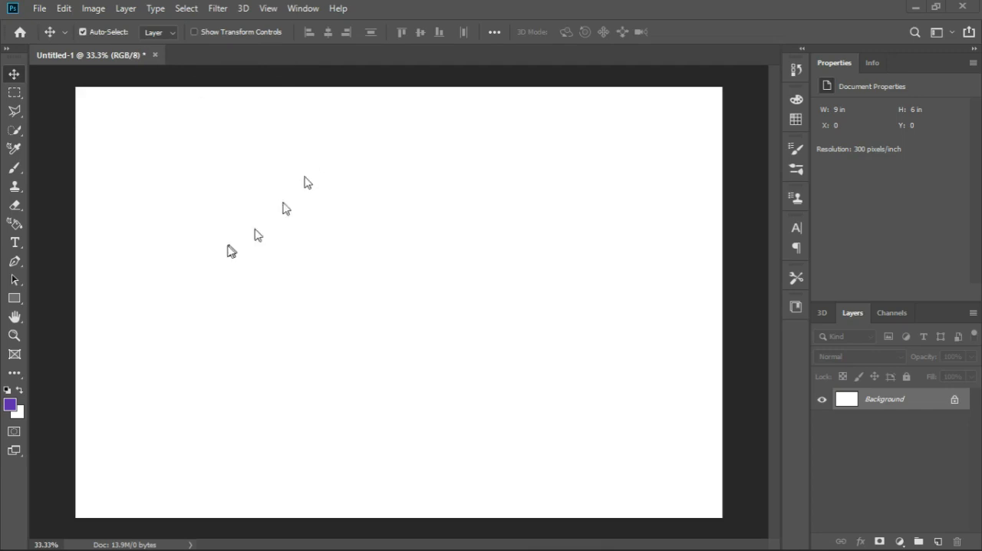
{"action": "mouse_move", "coordinate": [240, 227]}
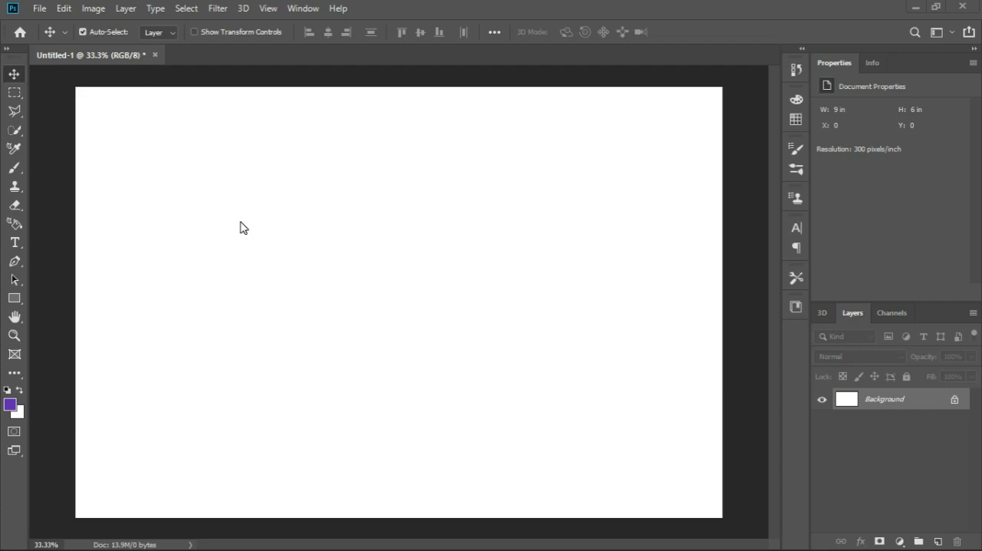
{"action": "mouse_move", "coordinate": [386, 241]}
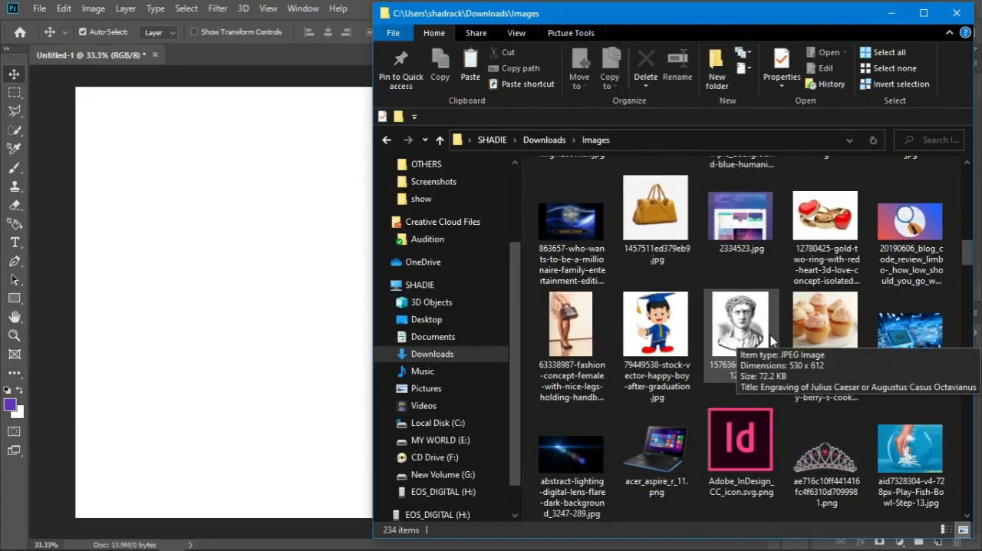
{"action": "mouse_move", "coordinate": [729, 327]}
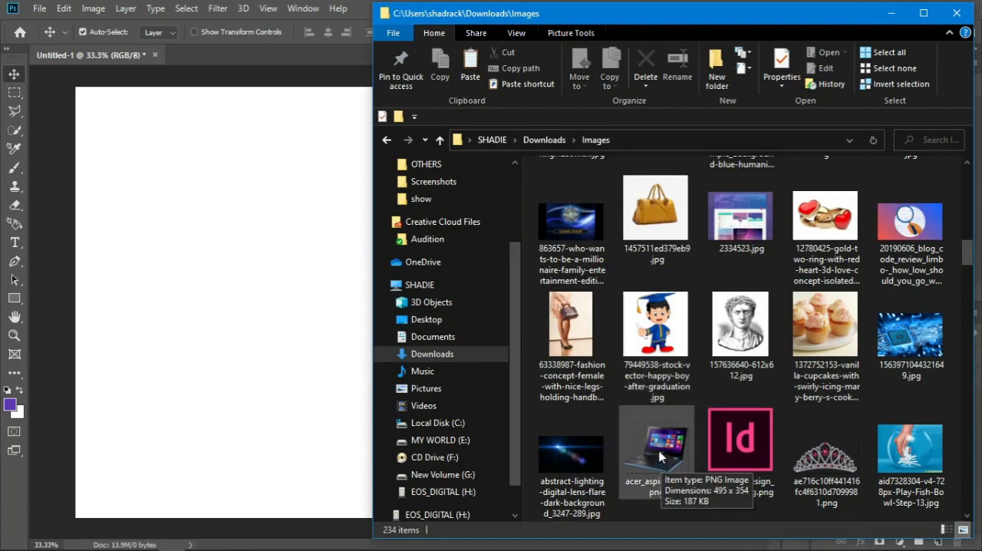
{"action": "mouse_move", "coordinate": [666, 464]}
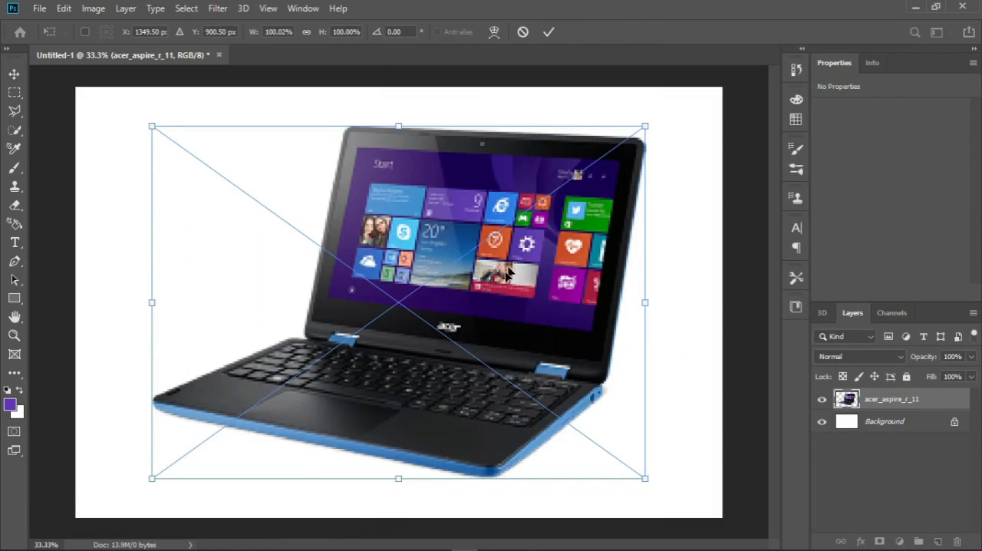
{"action": "mouse_move", "coordinate": [514, 280]}
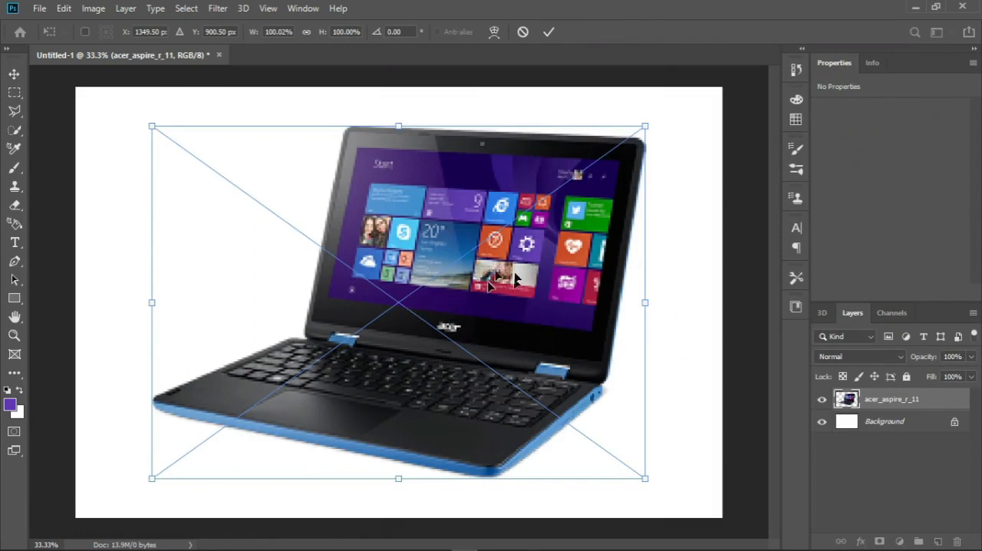
{"action": "mouse_move", "coordinate": [151, 126]}
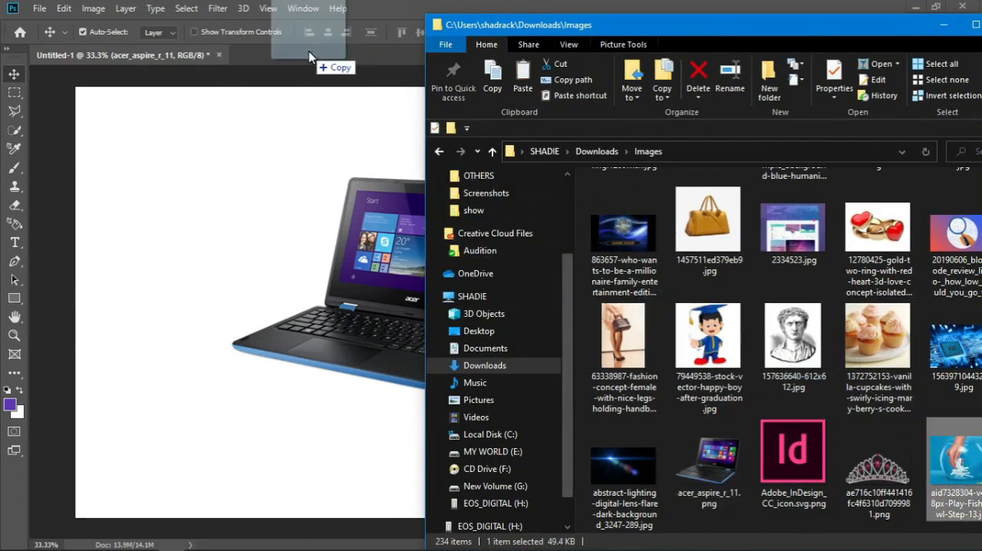
{"action": "mouse_move", "coordinate": [261, 60]}
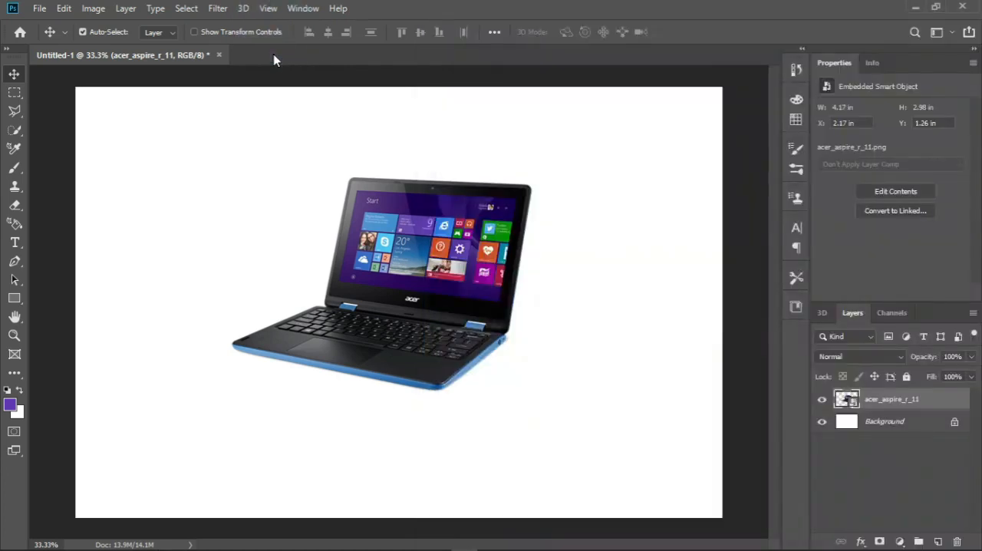
Step: Let the fish bowl image open as its own tab, then return to Untitled-1
{"action": "left_click", "coordinate": [361, 55]}
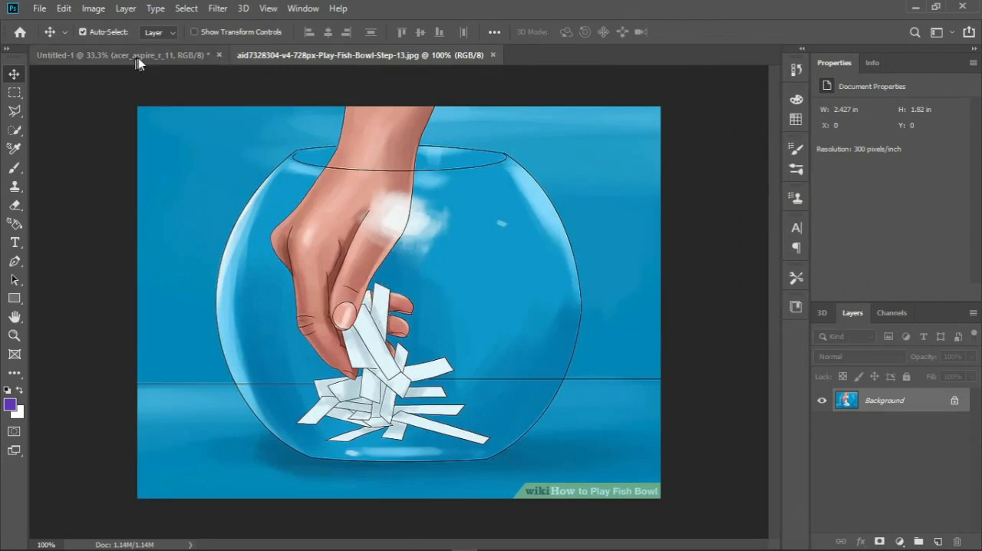
{"action": "left_click", "coordinate": [89, 55]}
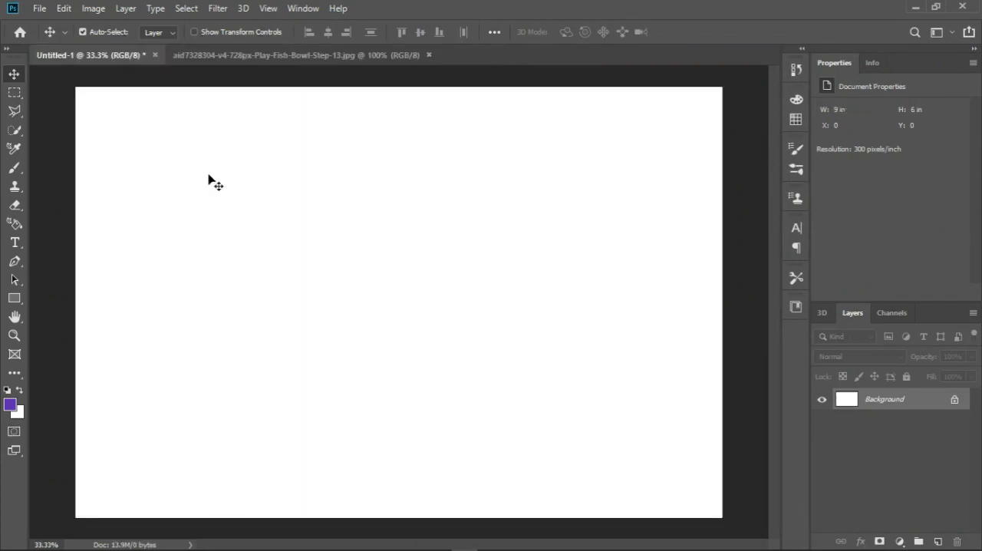
{"action": "mouse_move", "coordinate": [346, 396]}
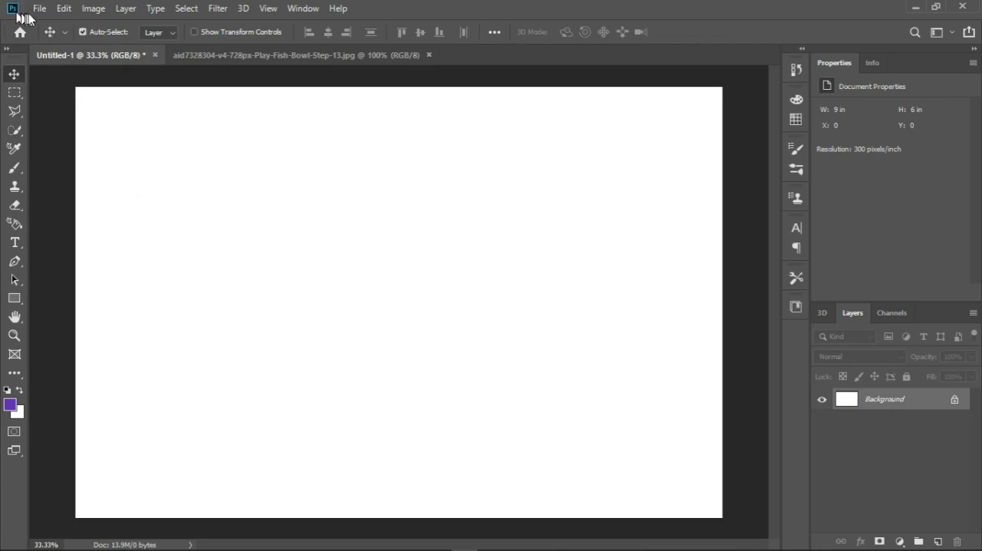
Step: Via File > Open, select the 1_fUSZ... jpeg in Downloads > Images
{"action": "left_click", "coordinate": [40, 10]}
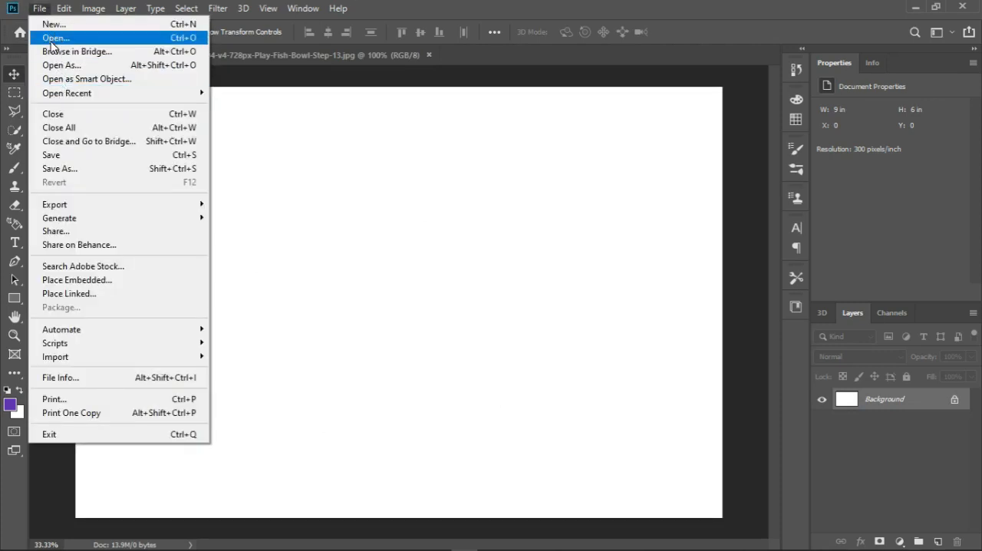
{"action": "left_click", "coordinate": [52, 24]}
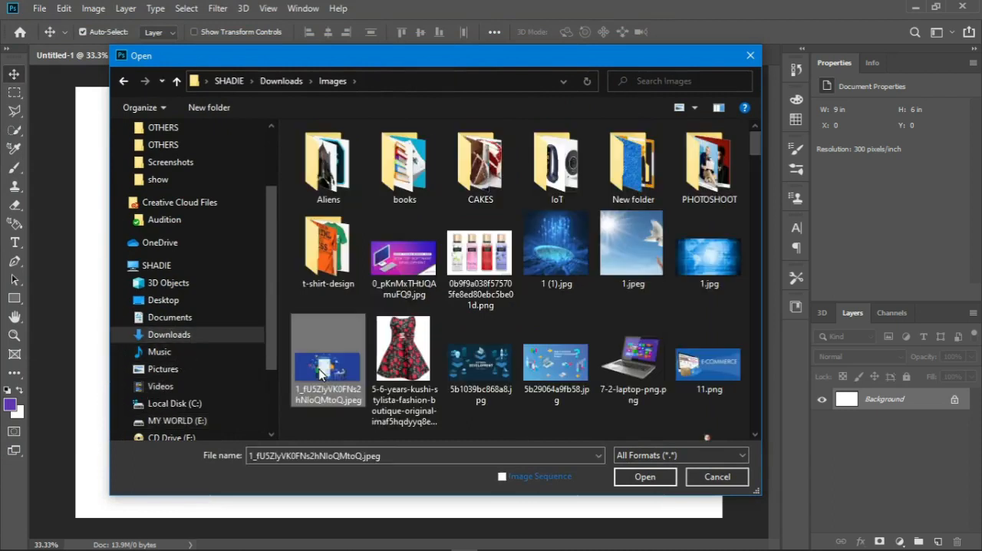
{"action": "left_click", "coordinate": [645, 475]}
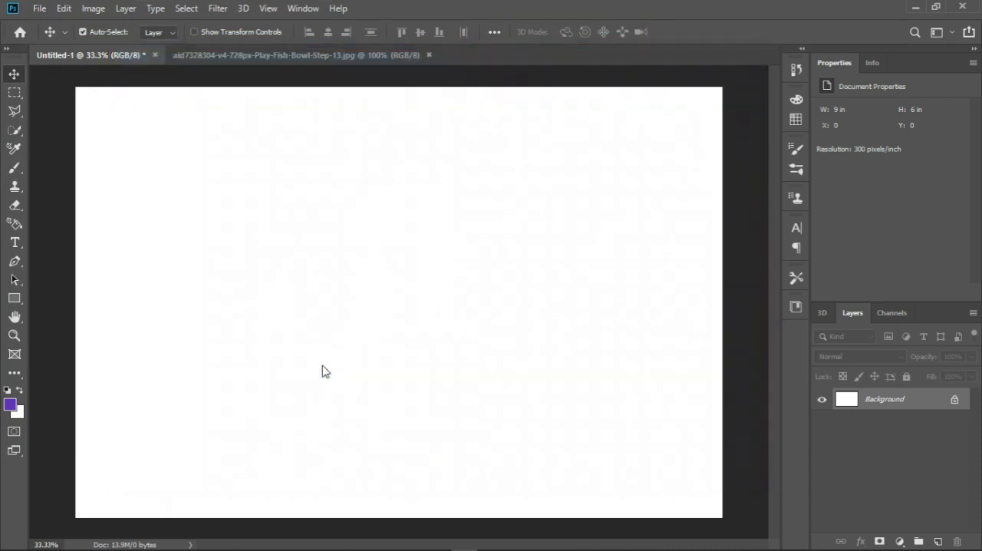
Step: Confirm Open so the jpeg becomes a third document tab
{"action": "left_click", "coordinate": [551, 55]}
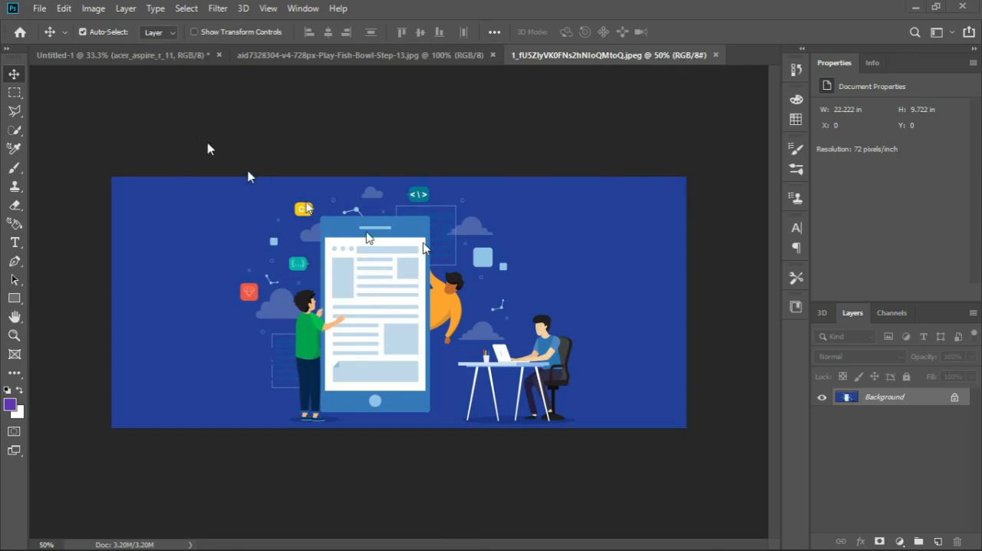
{"action": "mouse_move", "coordinate": [556, 371]}
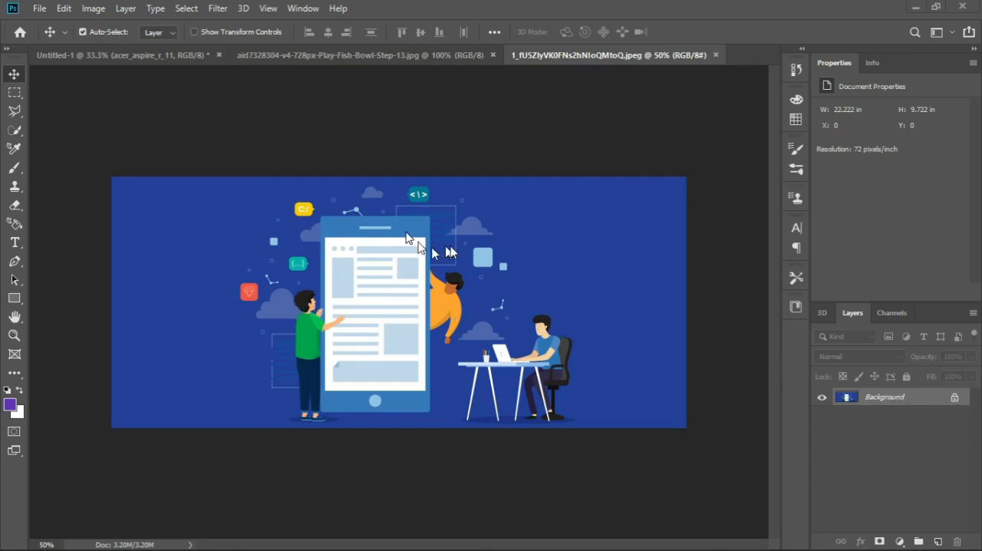
{"action": "mouse_move", "coordinate": [408, 350]}
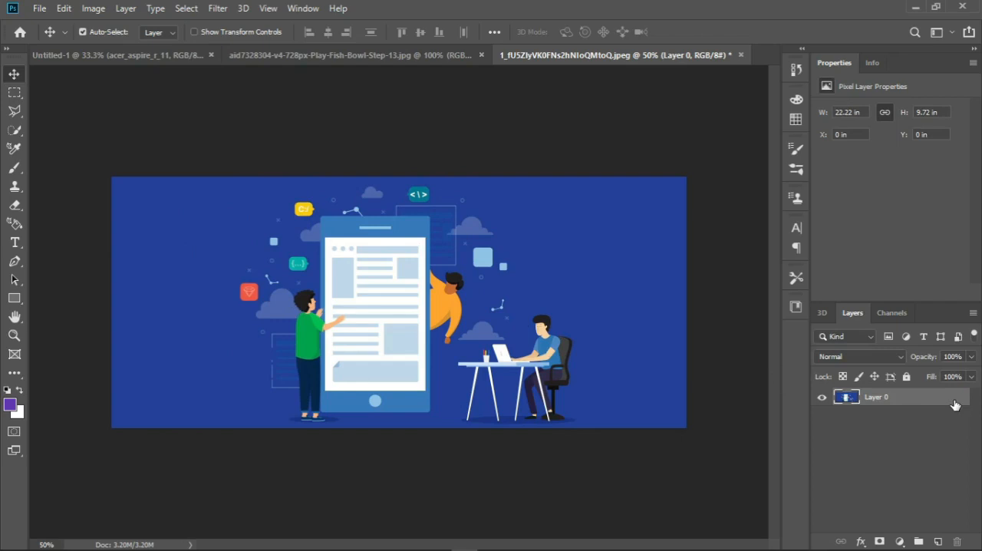
{"action": "mouse_move", "coordinate": [945, 402]}
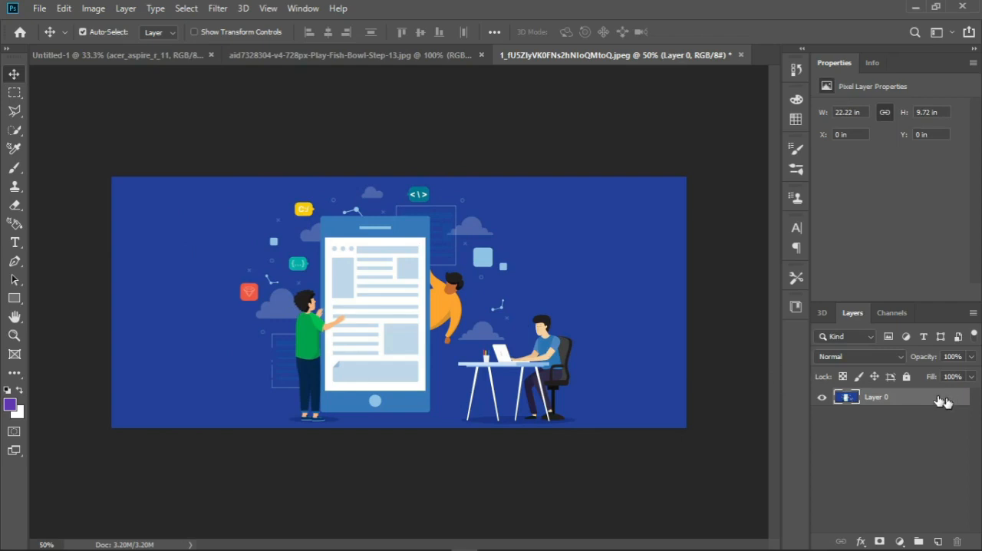
{"action": "mouse_move", "coordinate": [371, 284]}
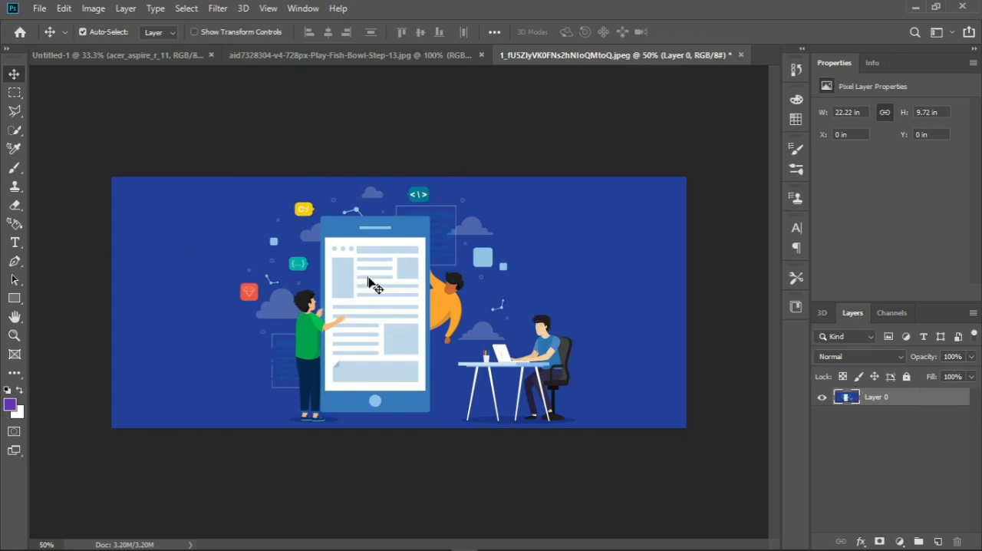
Step: Free-transform (Ctrl+T) the illustration layer smaller, then return to Untitled-1
{"action": "key", "text": "ctrl+t"}
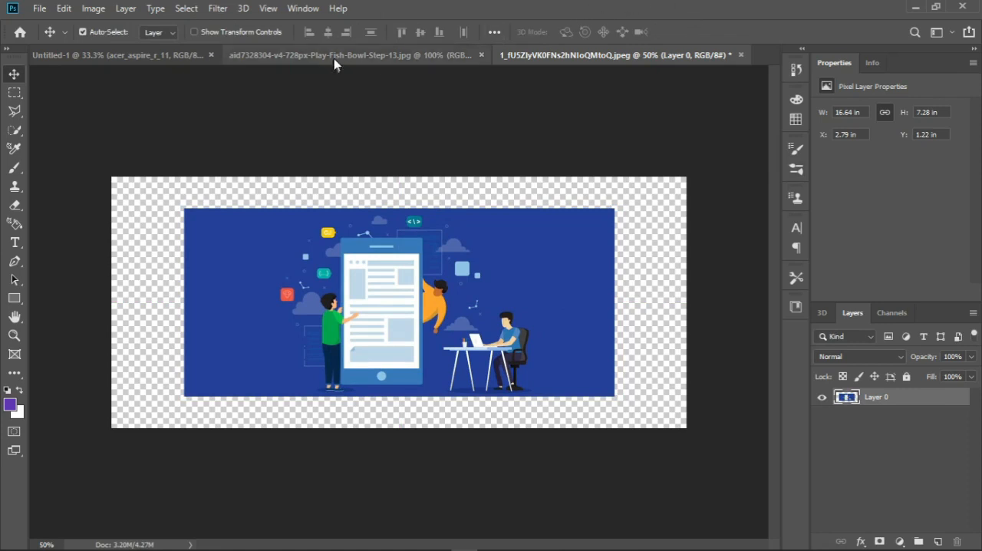
{"action": "left_click", "coordinate": [115, 56]}
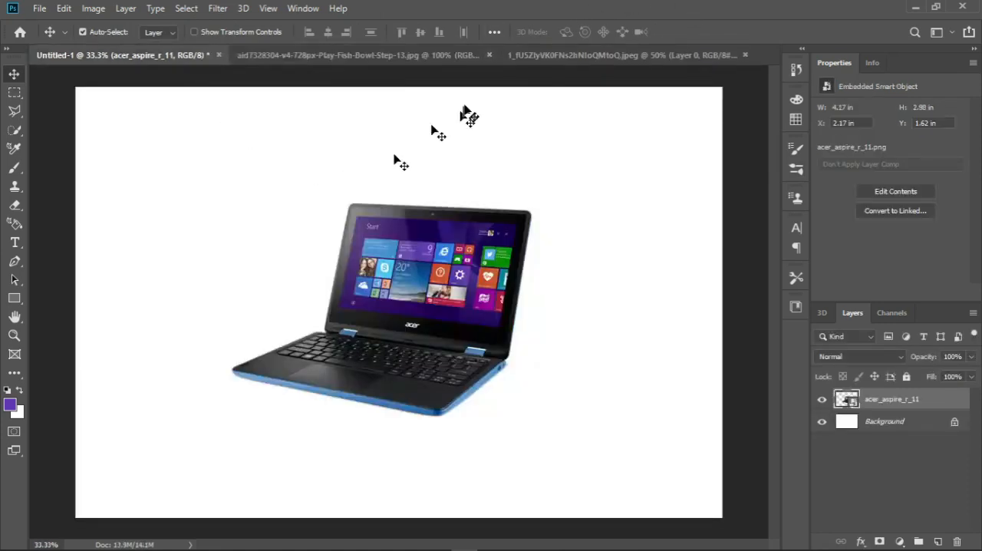